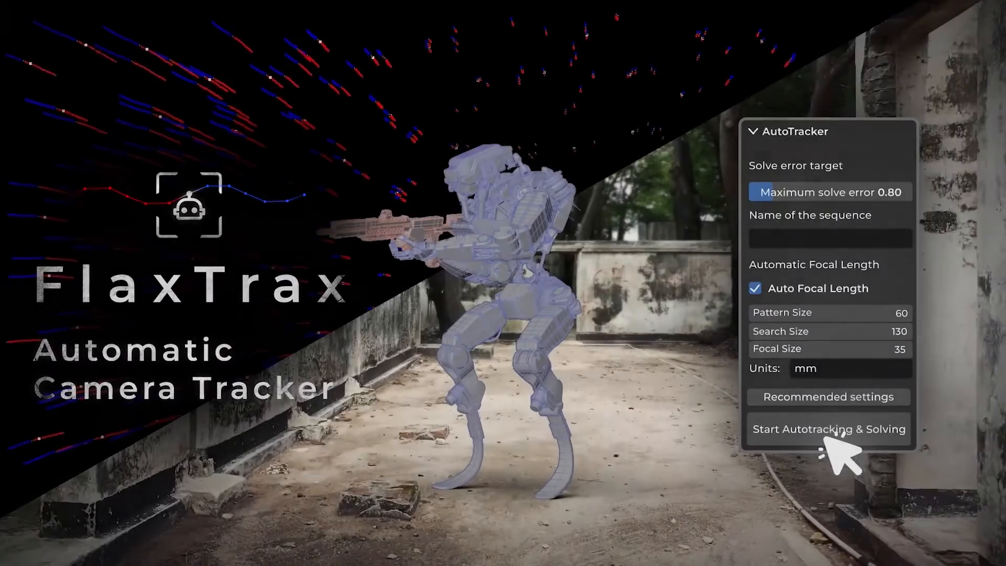
# Load the hay bale field MP4 into the Motion Tracking workspace's clip editor.
pyautogui.click(829, 429)
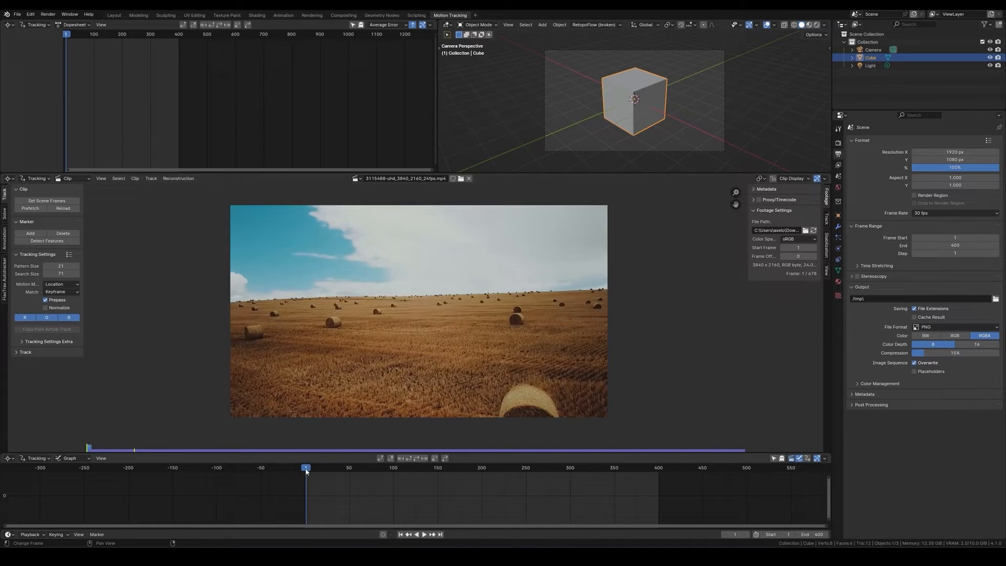
# Run FlaxTrax Start Autotracking & Solving on the hay bale footage.
pyautogui.click(314, 467)
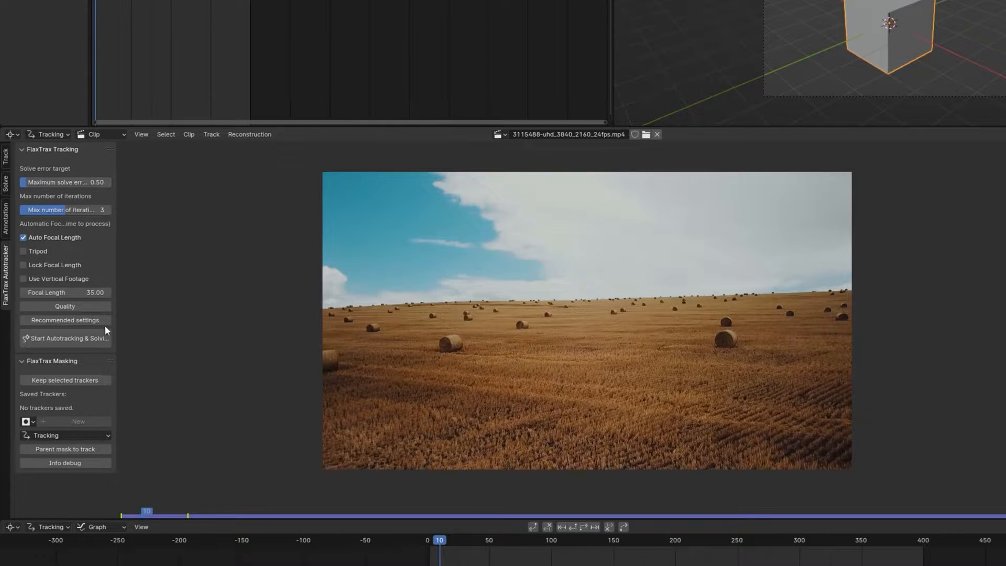
pyautogui.click(69, 14)
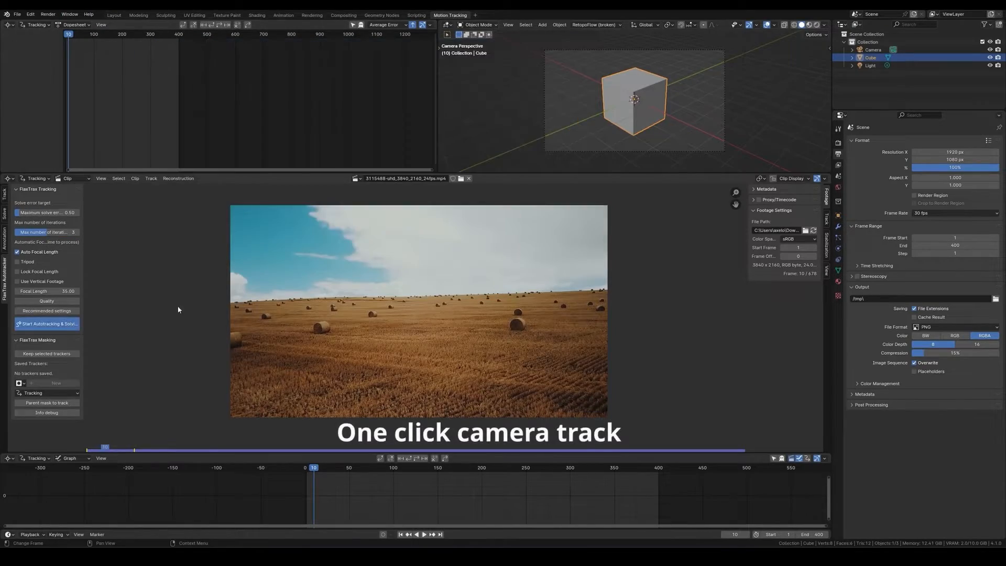
pyautogui.click(48, 323)
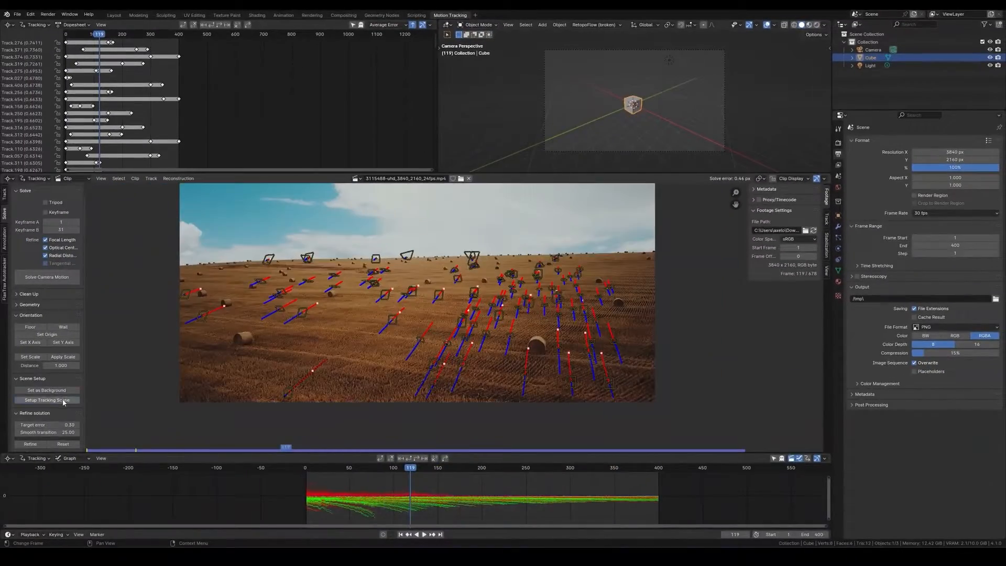
# Run Setup Tracking Scene, then Set Scale from two selected trackers.
pyautogui.click(47, 400)
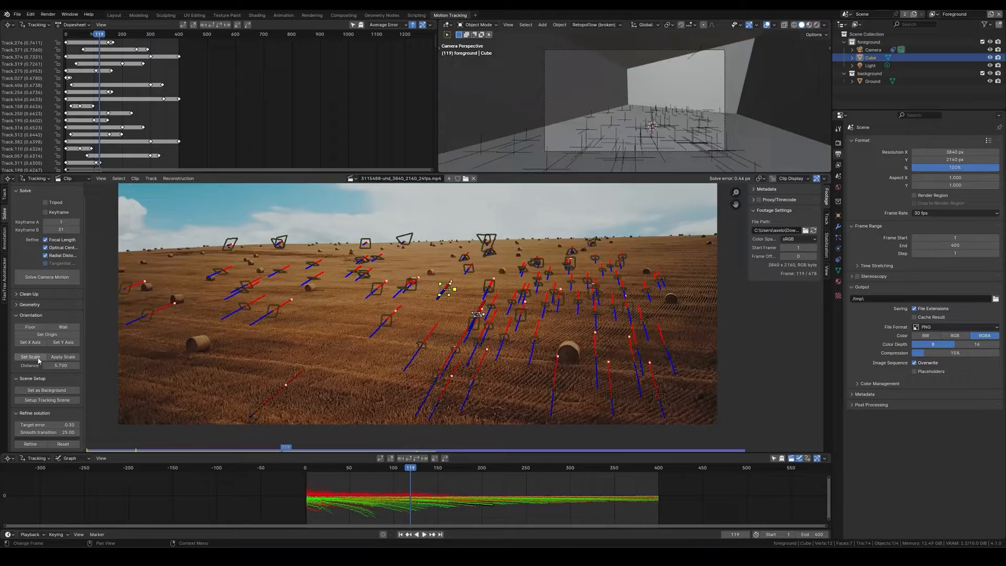
pyautogui.click(30, 357)
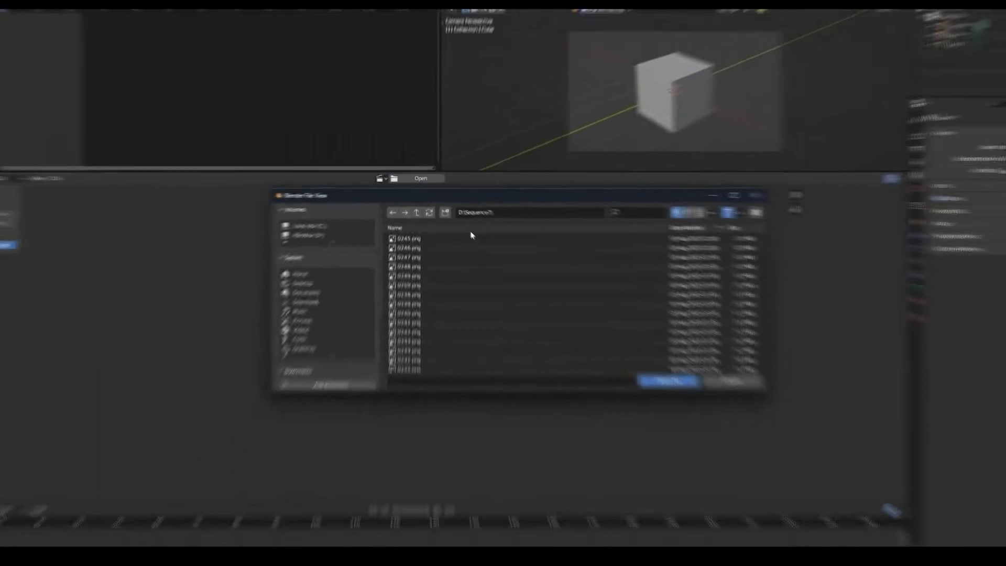
# Open the cliff road PNG sequence from D:\Sequence as a clip.
pyautogui.click(667, 382)
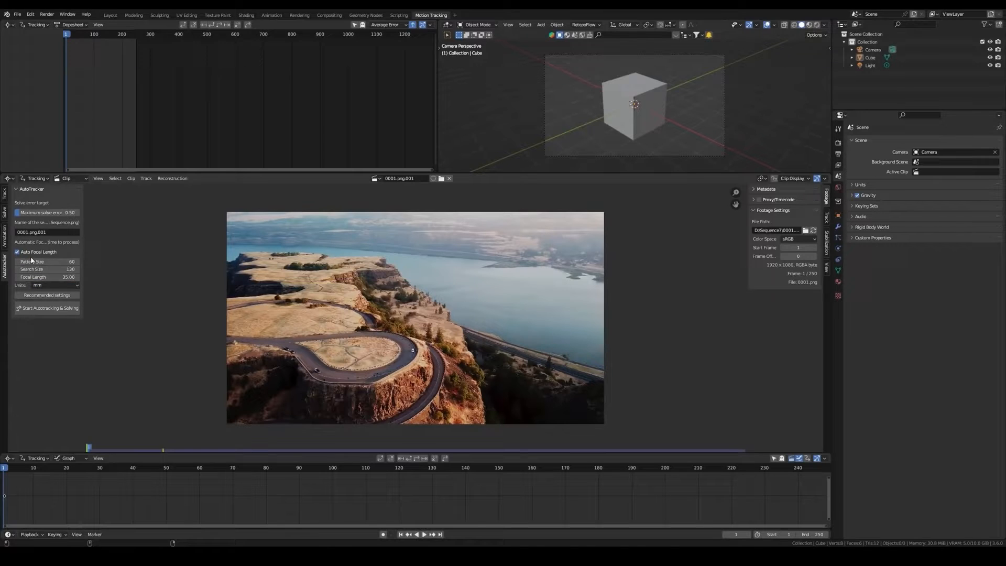
pyautogui.moveTo(20, 251)
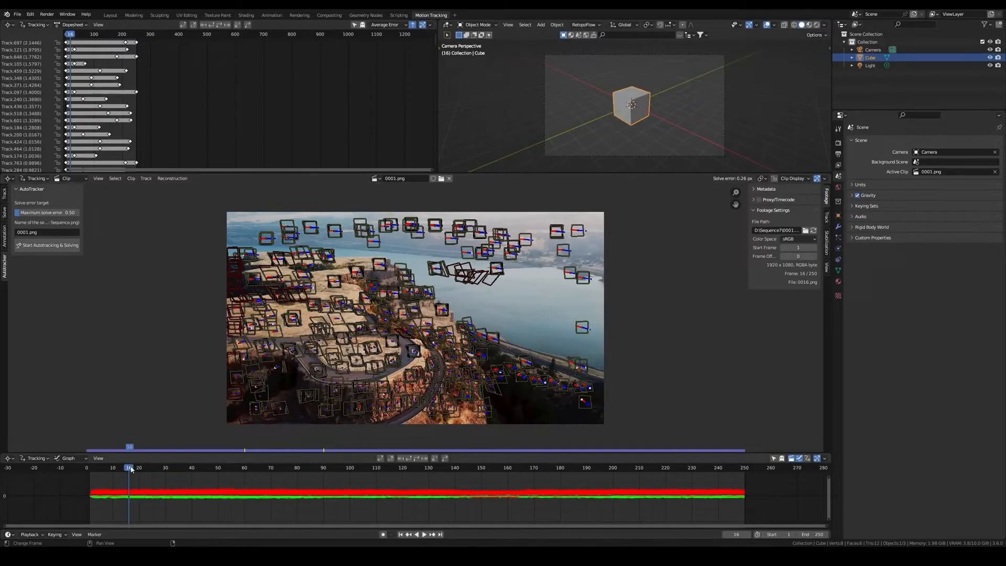
# Autotrack and solve the cliff road sequence, then load the beach clip.
pyautogui.click(609, 467)
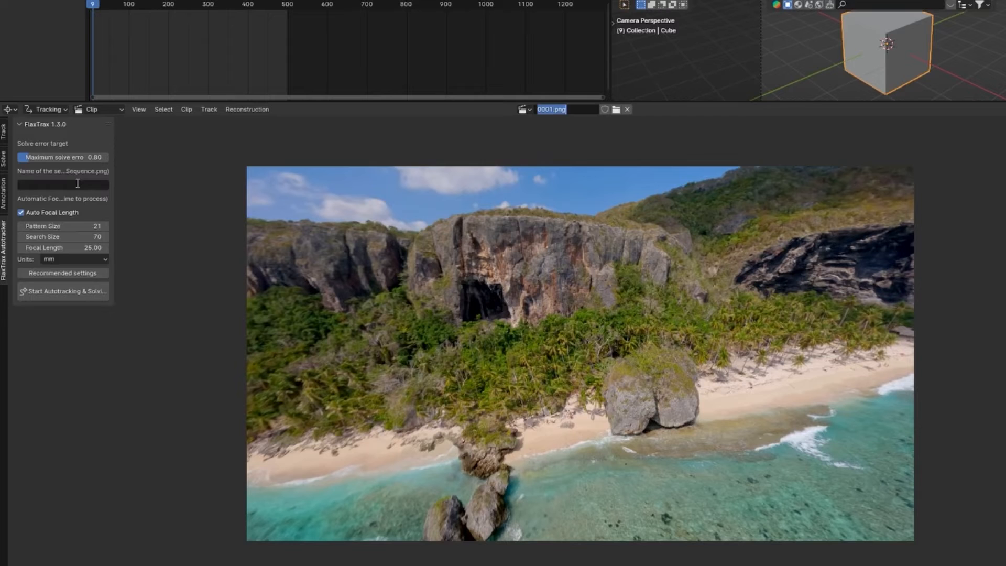
# Switch via the Window menu to the Blender session with an empty clip editor.
pyautogui.click(63, 273)
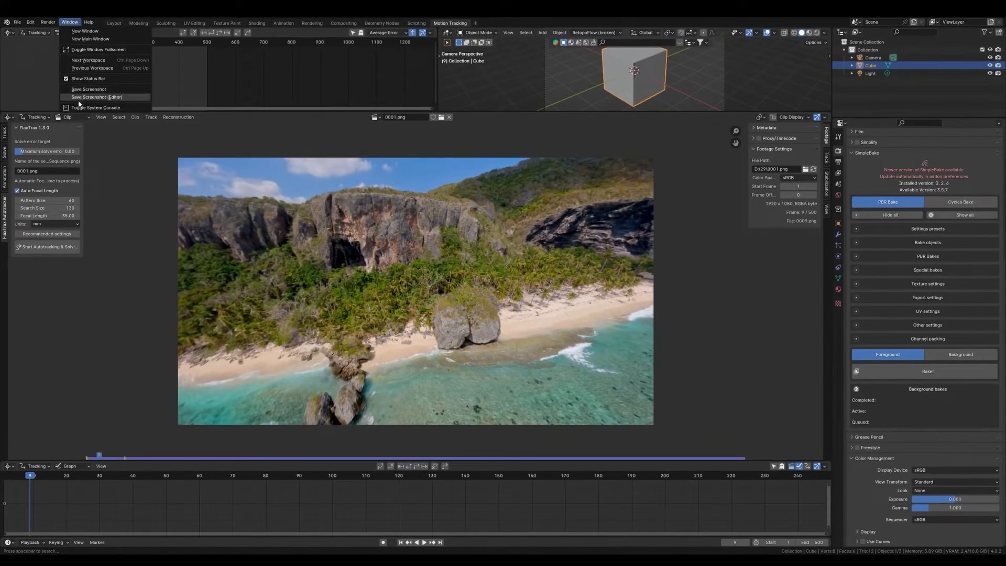
pyautogui.click(95, 107)
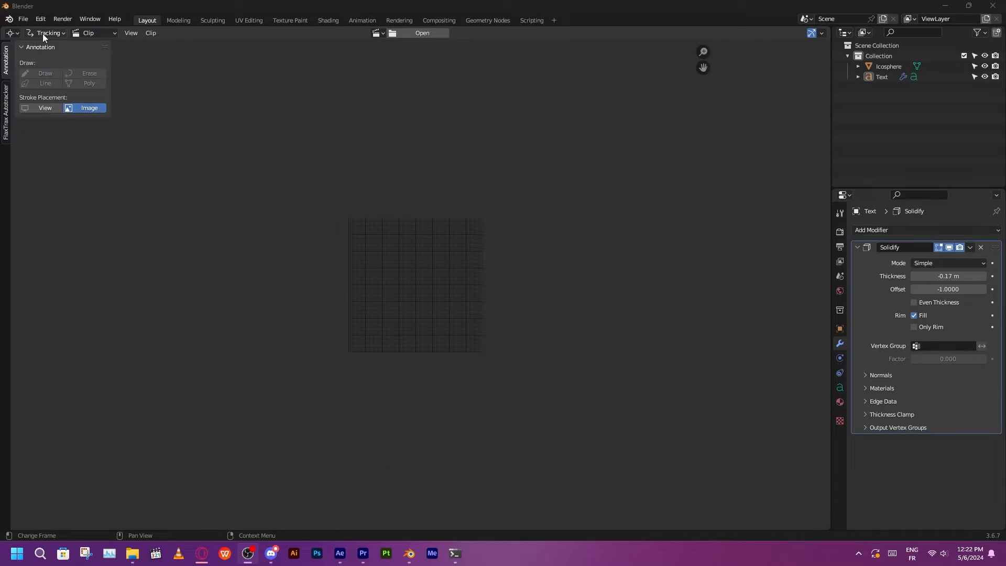
# Open all mixkit coast PNG frames as a clip and show the FlaxTrax Autotracker settings.
pyautogui.click(421, 32)
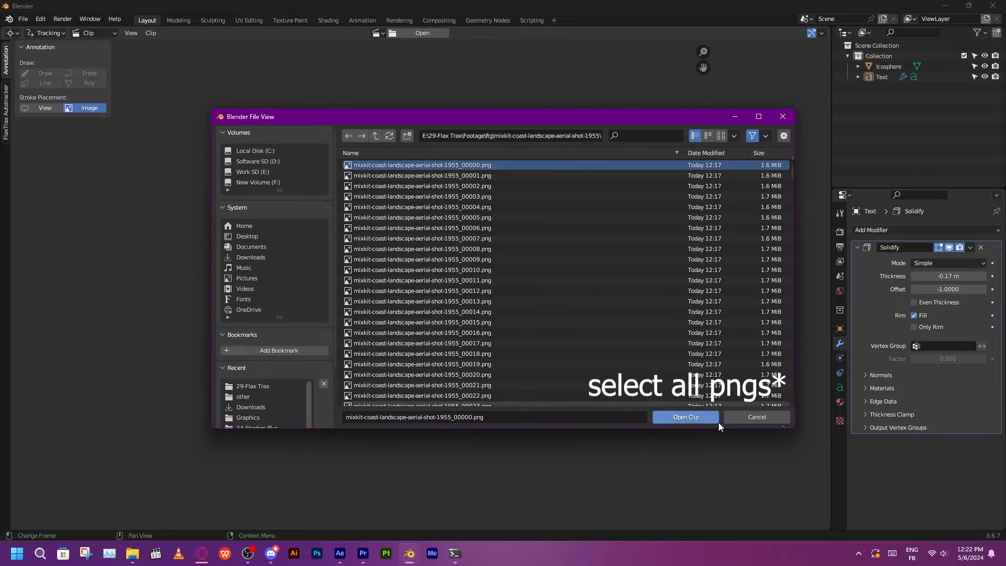
pyautogui.click(685, 418)
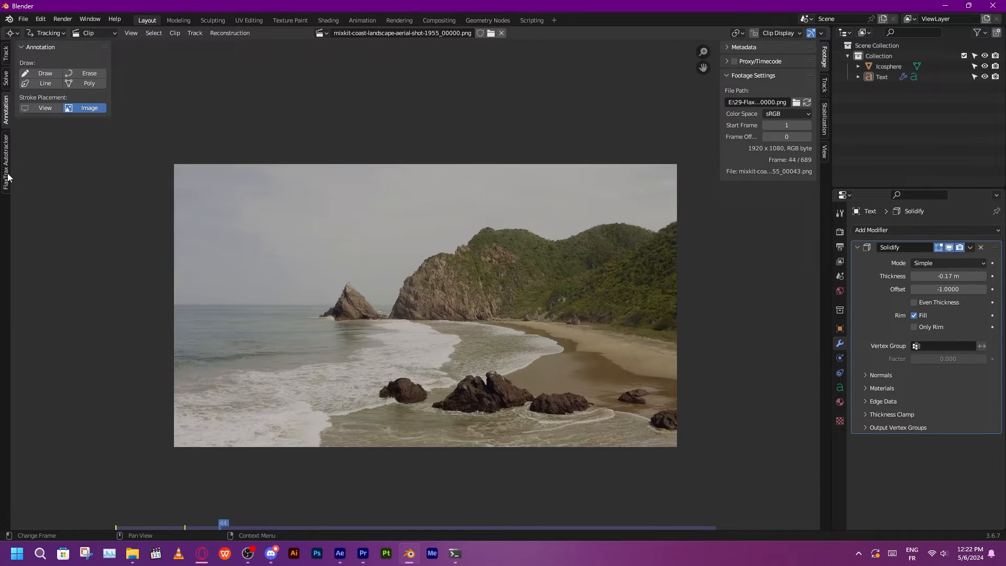
pyautogui.click(6, 148)
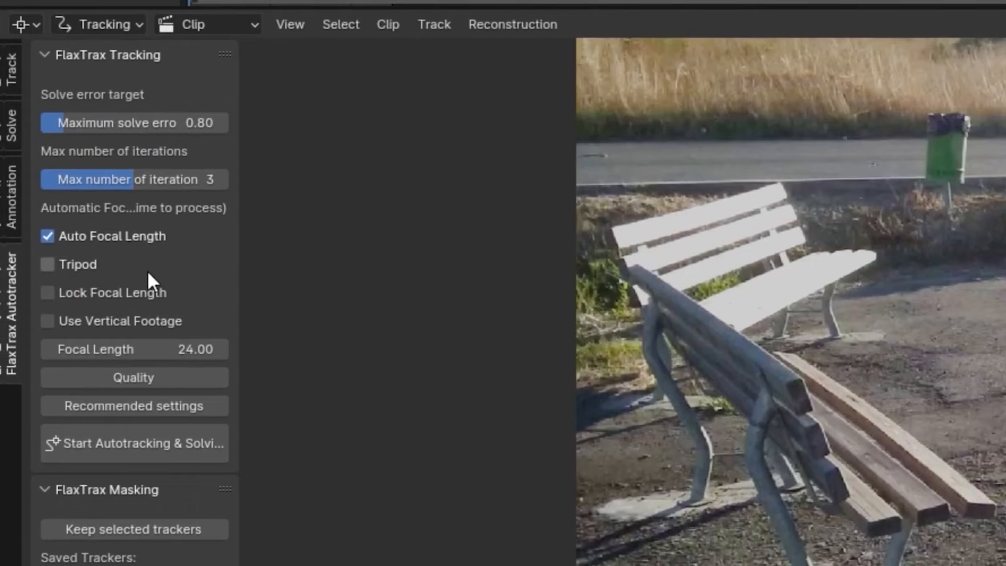
pyautogui.moveTo(94, 272)
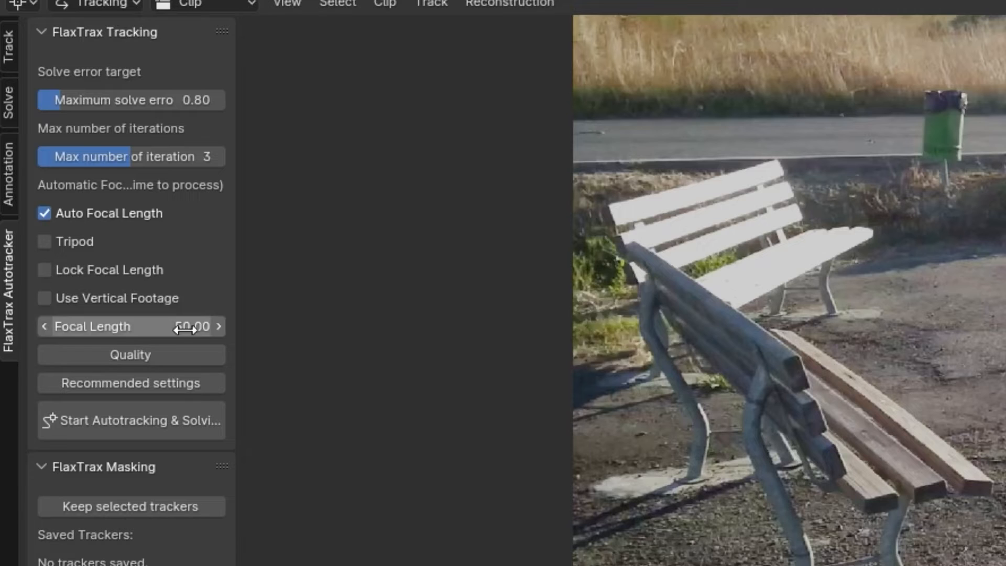
# Set the FlaxTrax Tracking focal length to 24.
pyautogui.click(43, 270)
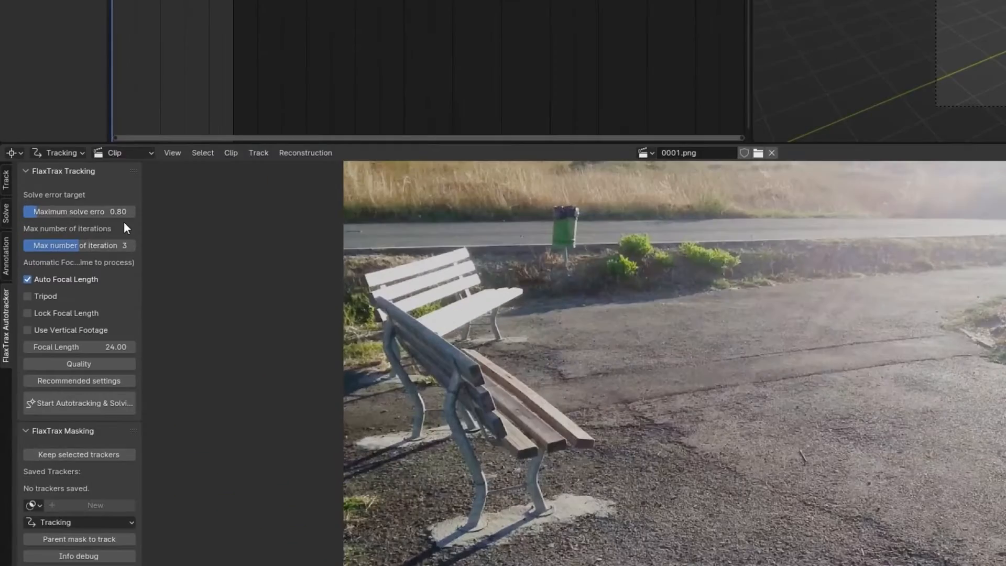
pyautogui.click(77, 246)
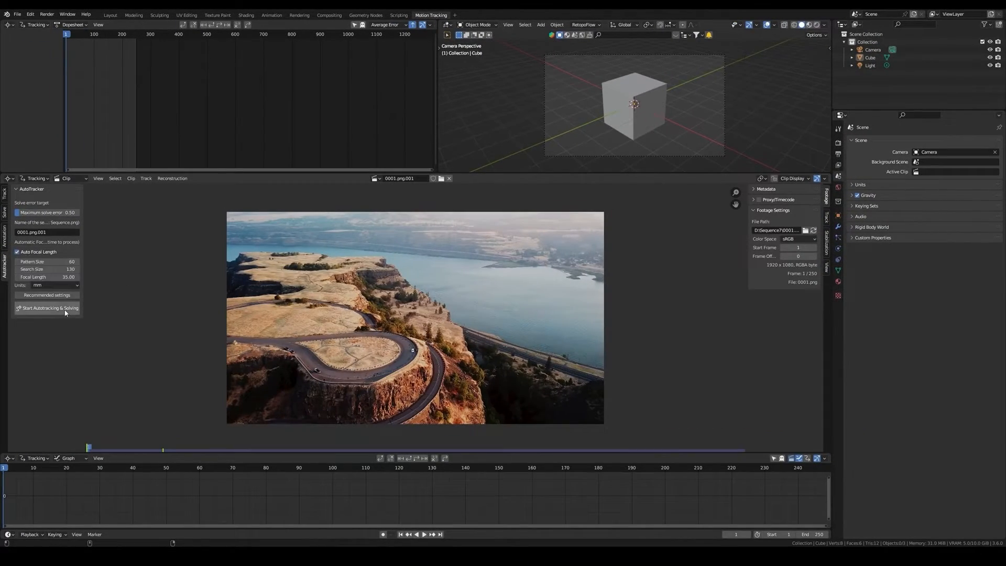
# Autotrack and solve the cliff road sequence, set up the tracking scene, and set scale.
pyautogui.click(47, 309)
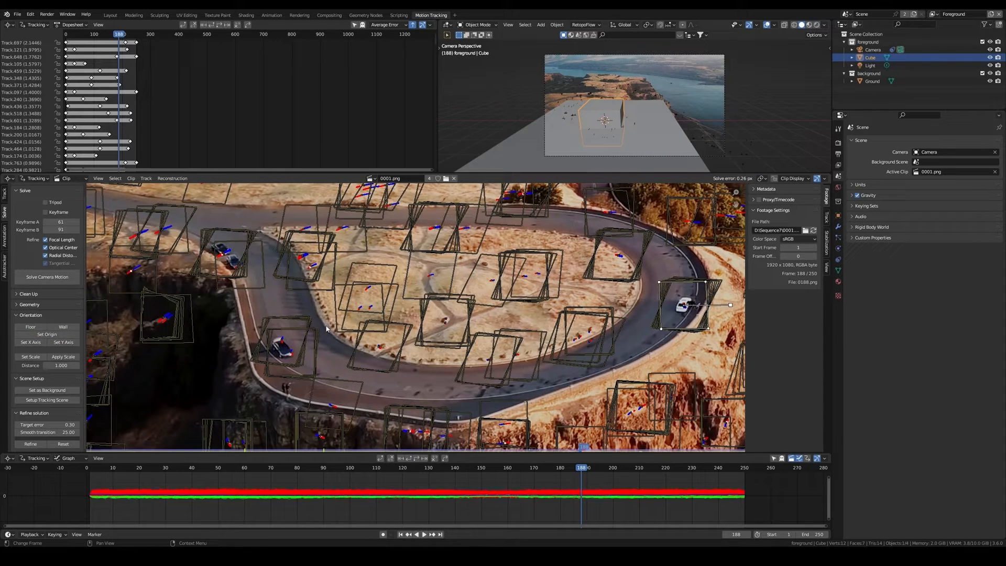
pyautogui.click(63, 343)
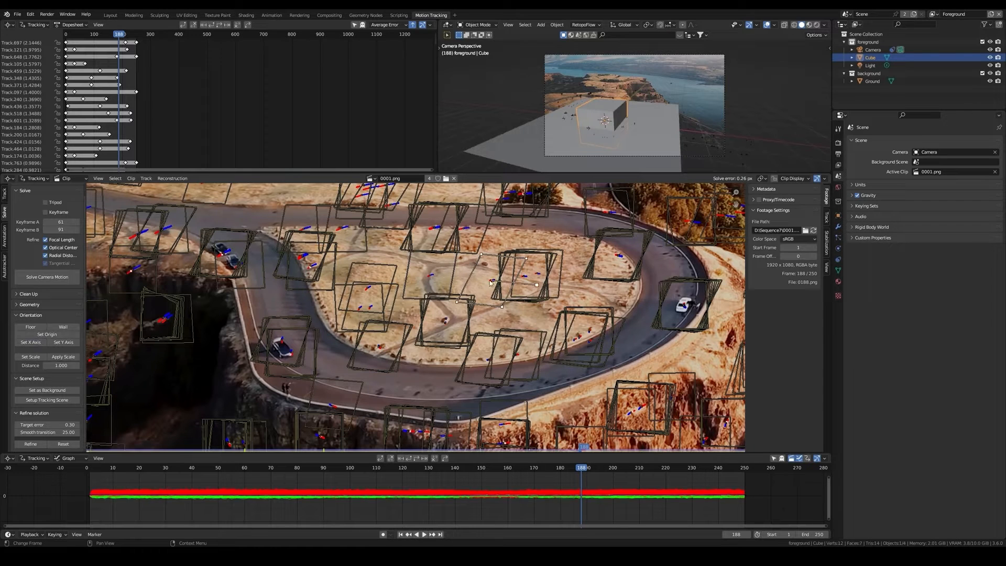
pyautogui.click(29, 357)
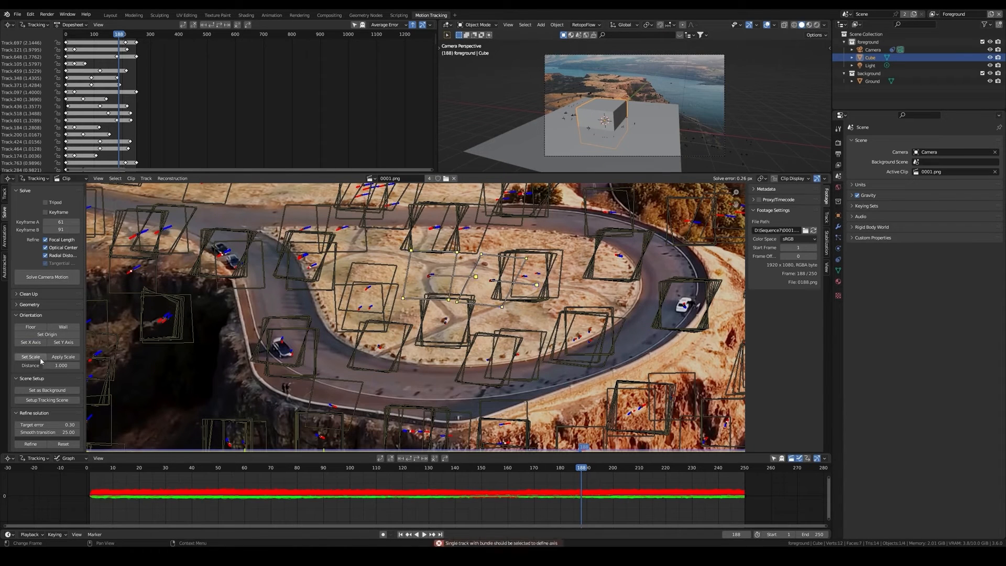